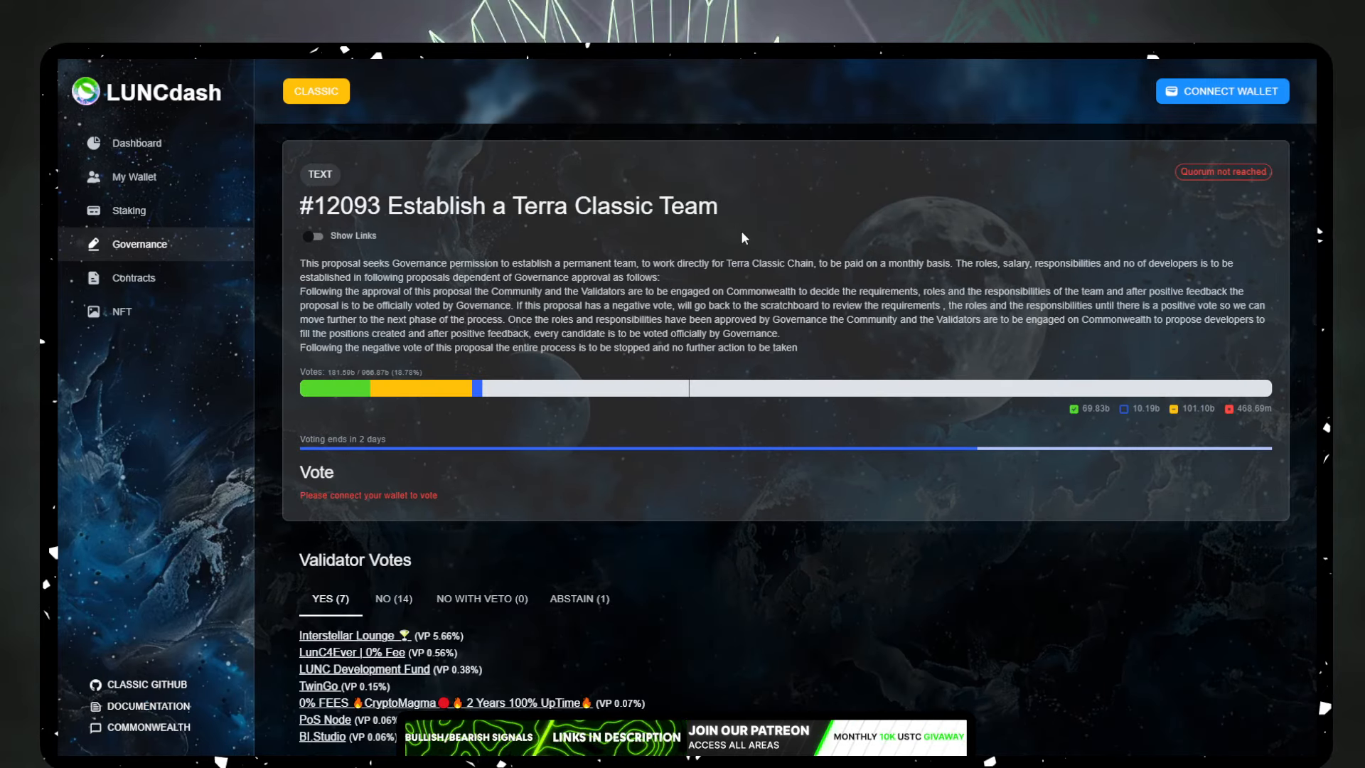
mouse_move(799, 280)
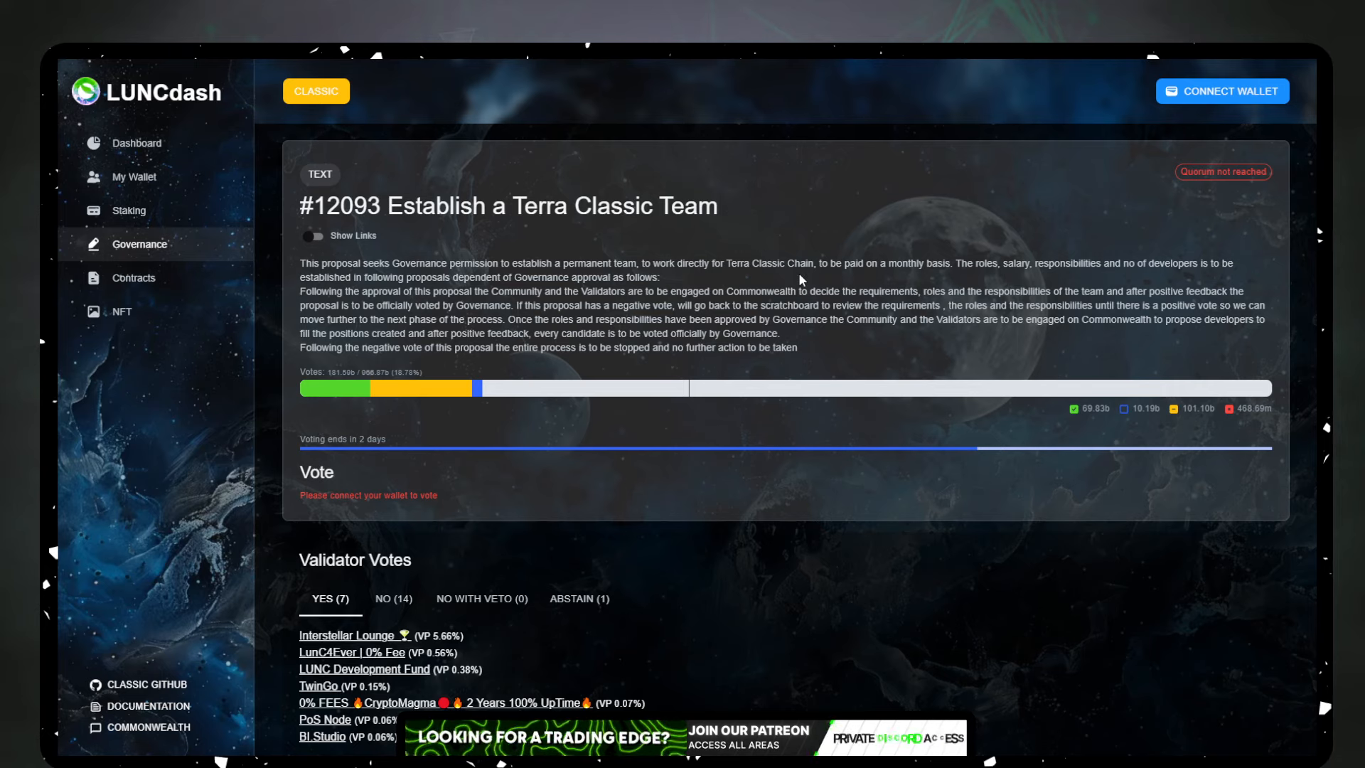